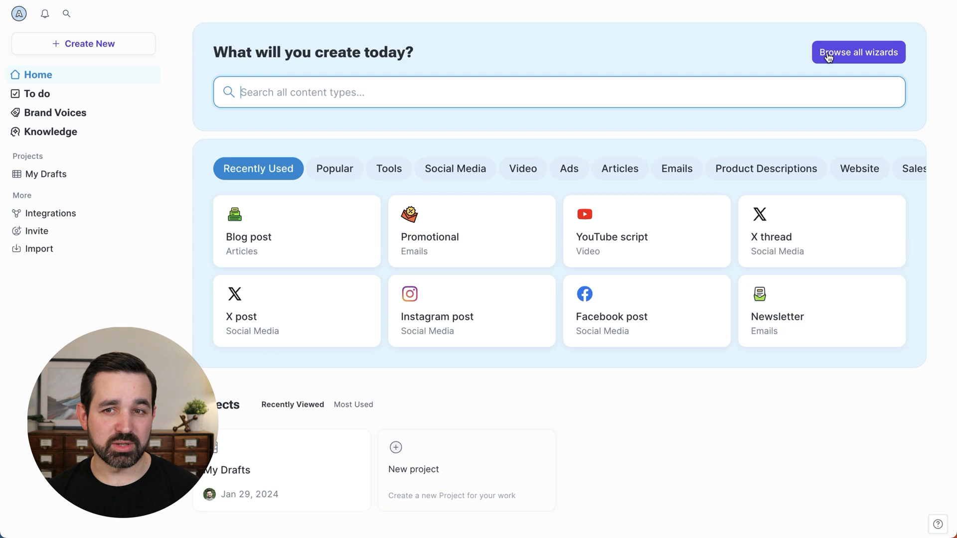
mouse_move(375, 65)
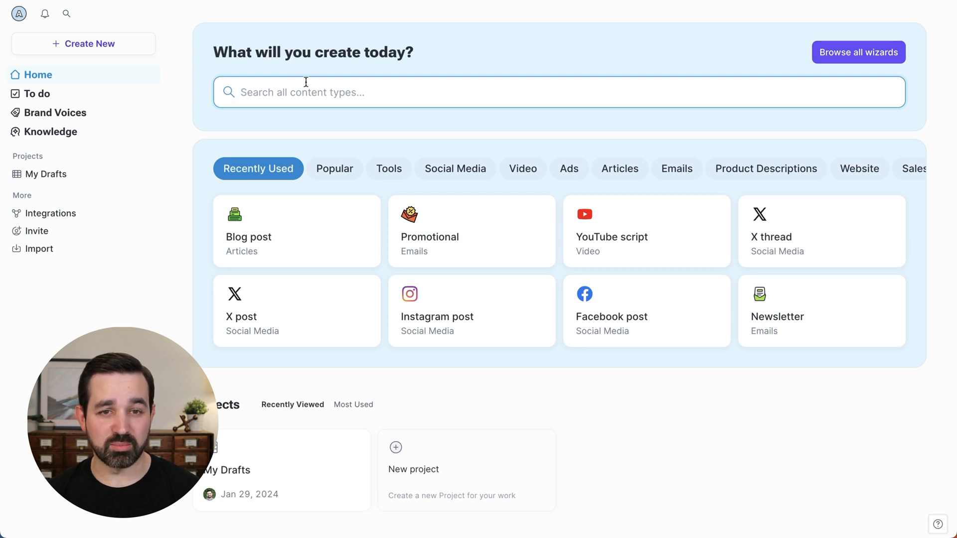
mouse_move(291, 223)
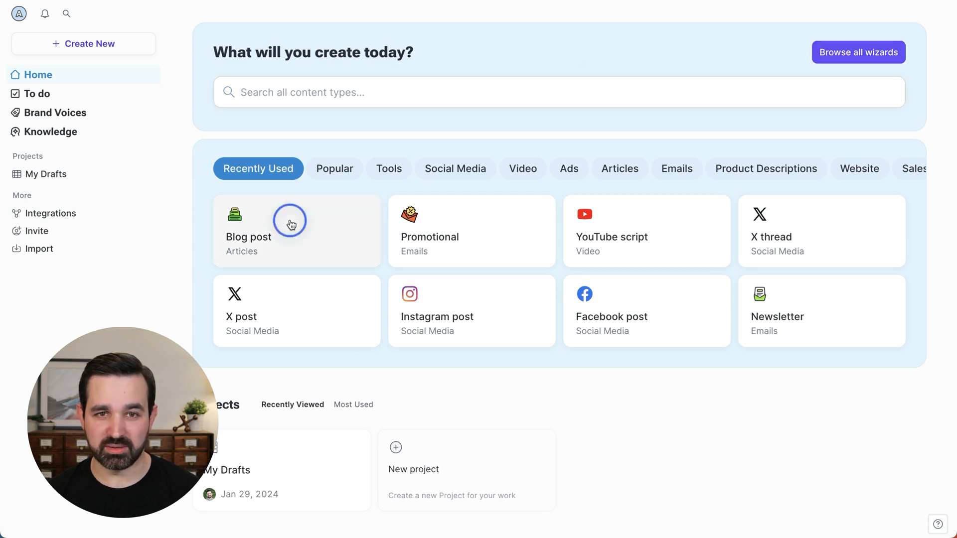
- Create a blog post named 'Brewing with a french press' saved in the Blog location
click(296, 231)
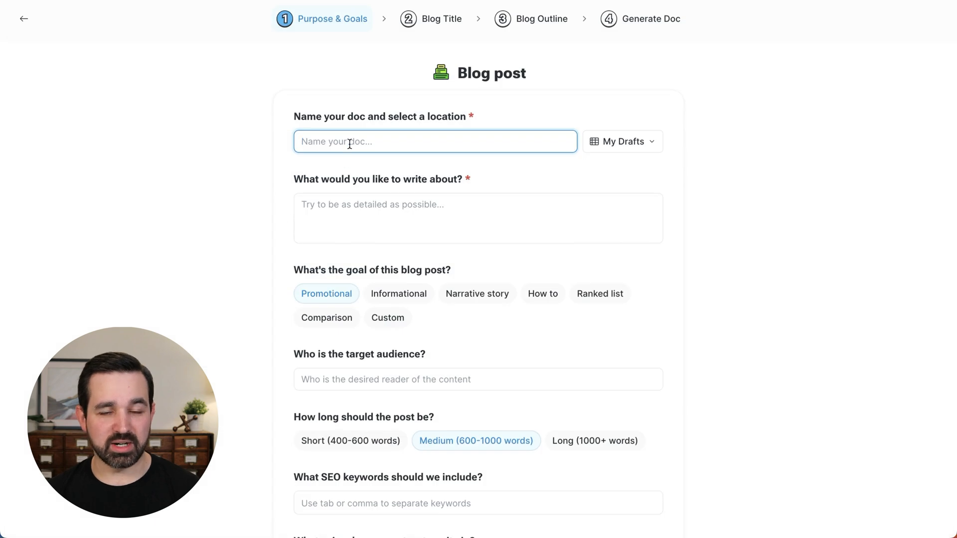
text(B)
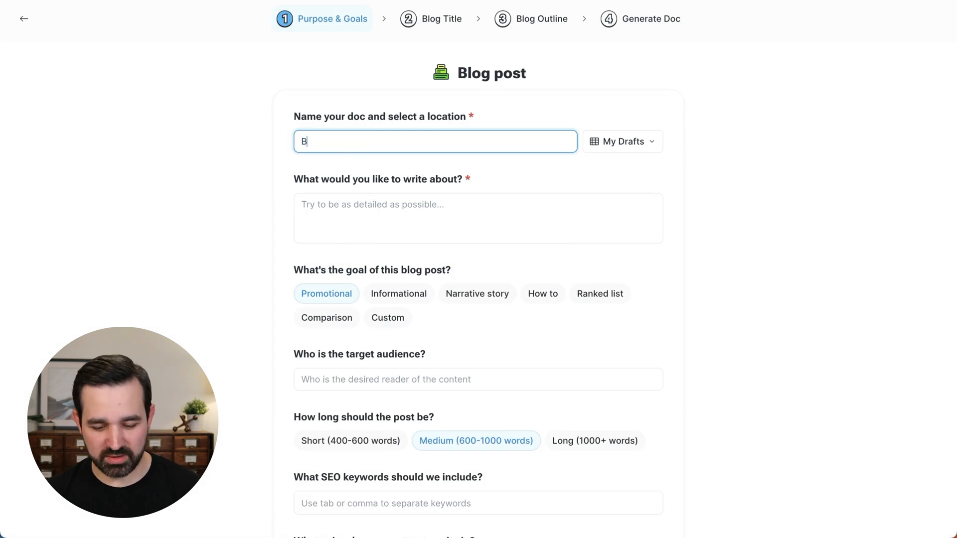
text(rewing with a)
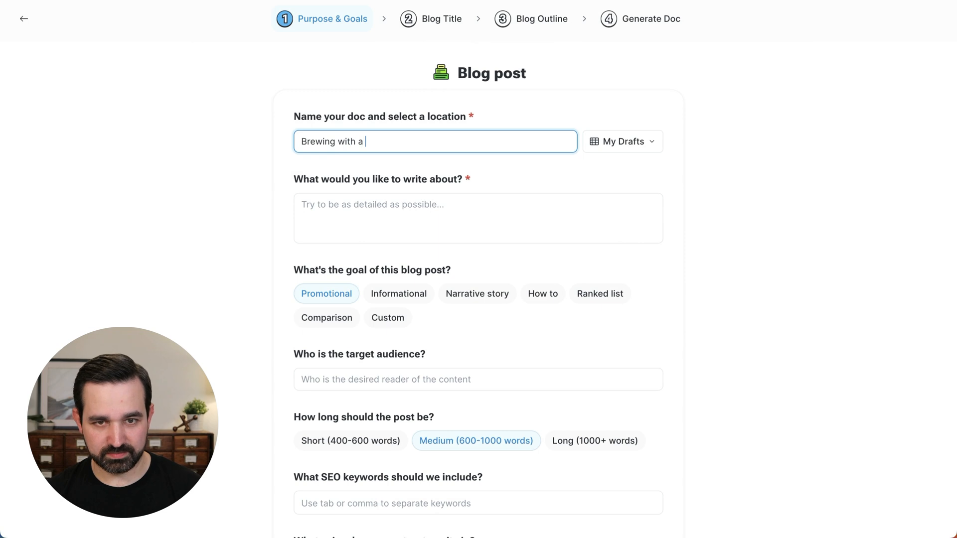
text(french press)
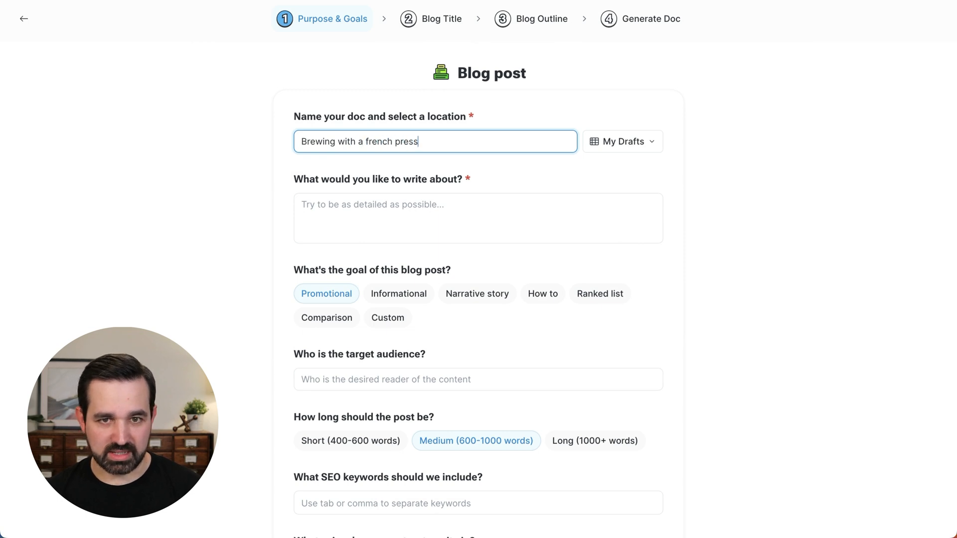
click(622, 141)
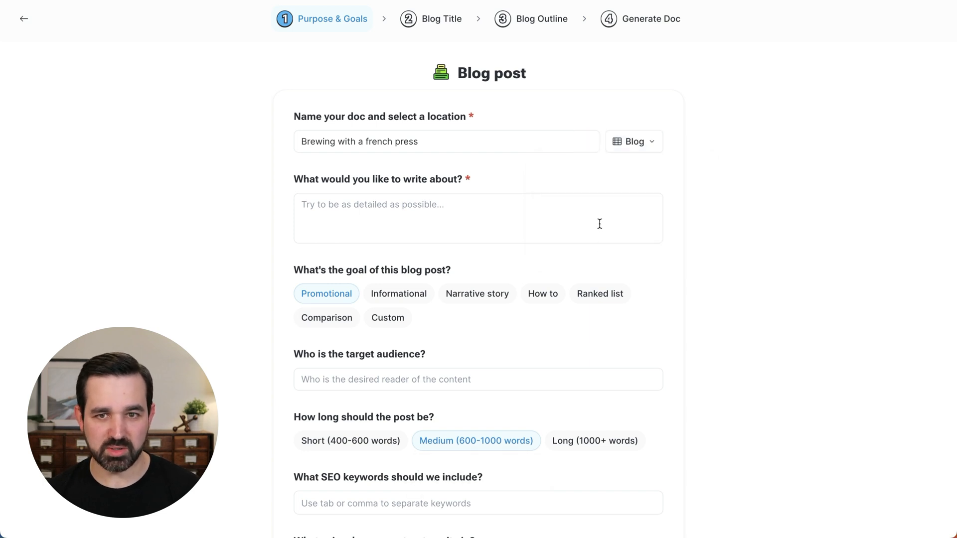
mouse_move(435, 214)
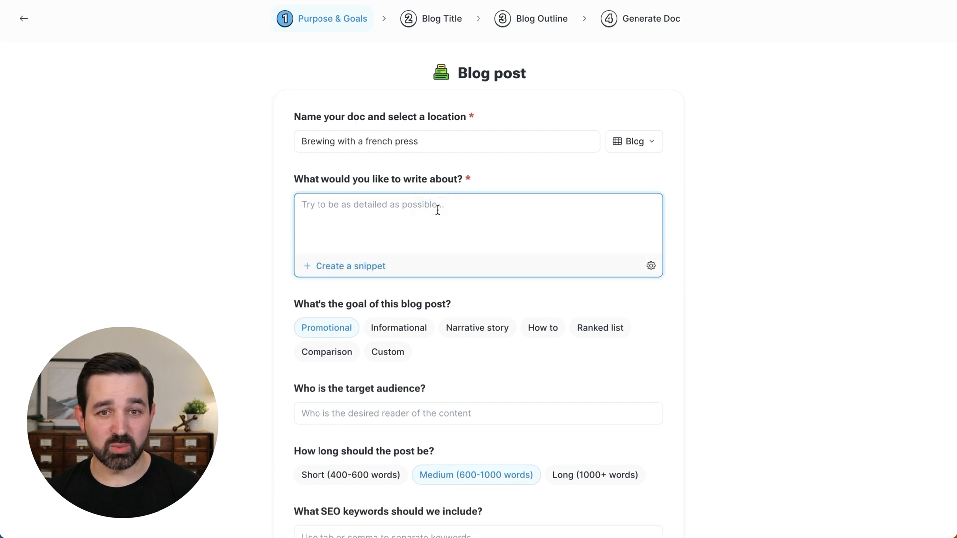
- Brief an informational post on brewing French press coffee for beginners, keyword 'french press', and generate titles
text(how to brew coffee in a french press)
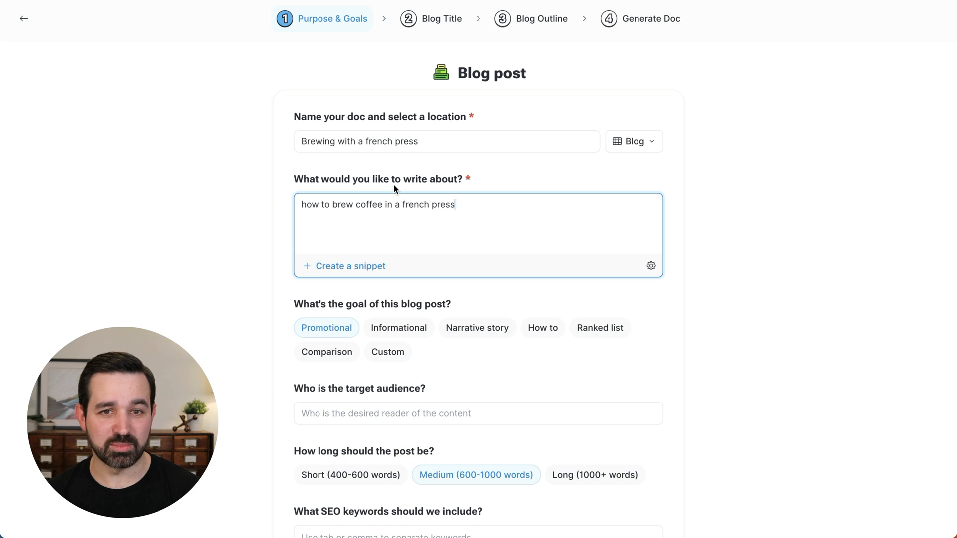
mouse_move(416, 261)
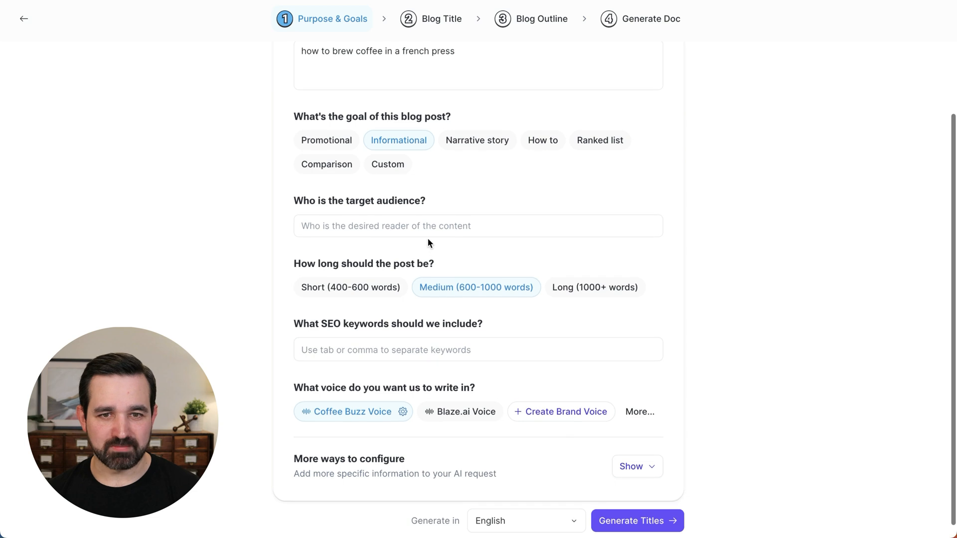
text(beginner coffee drinkers)
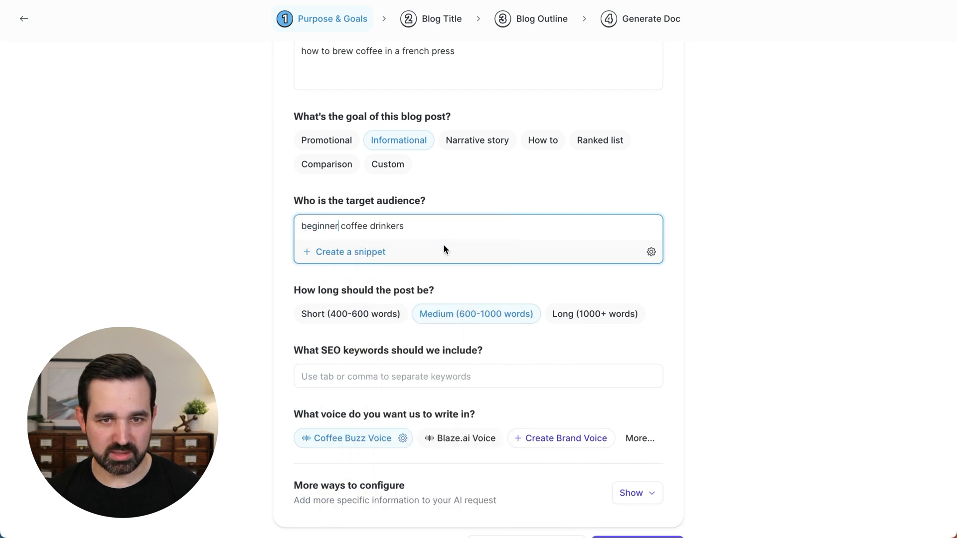
scroll(down, 3)
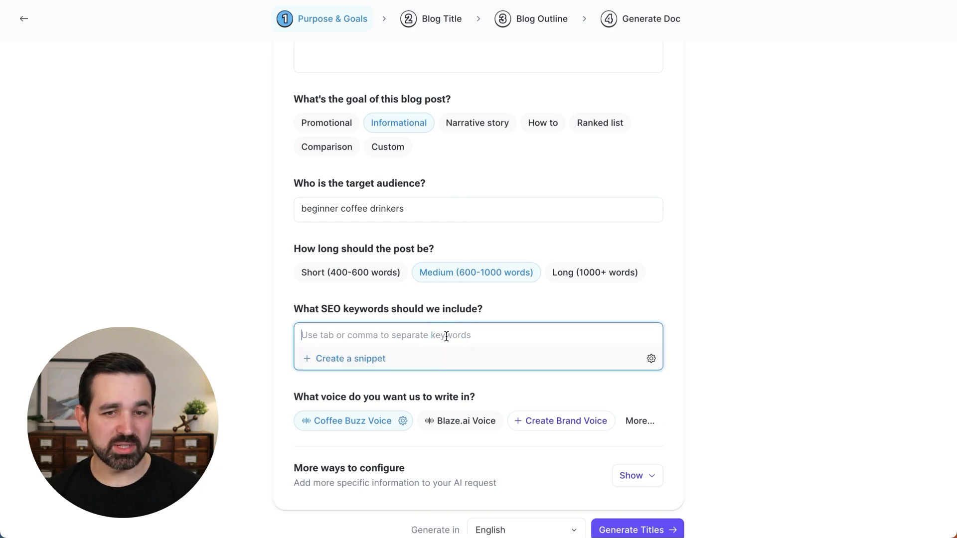
text(french pre)
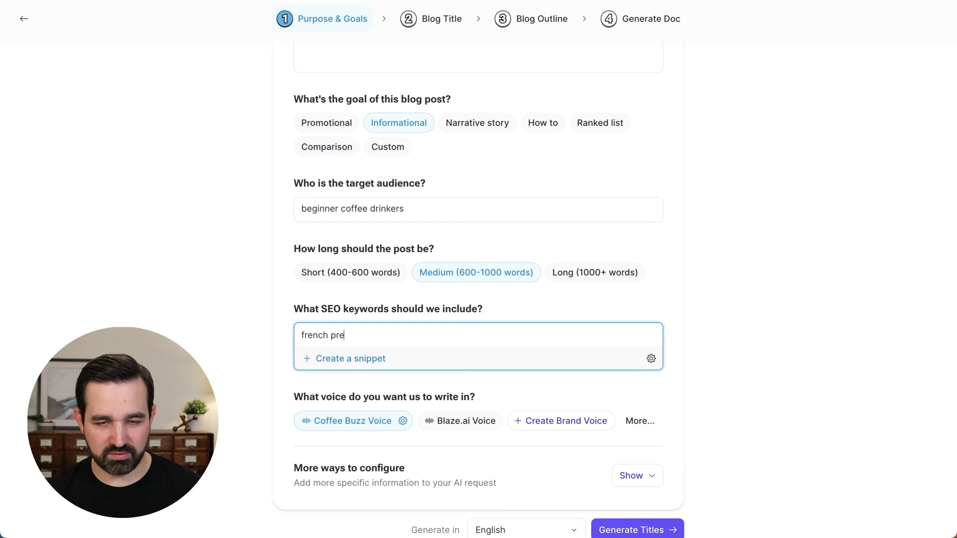
text(ss)
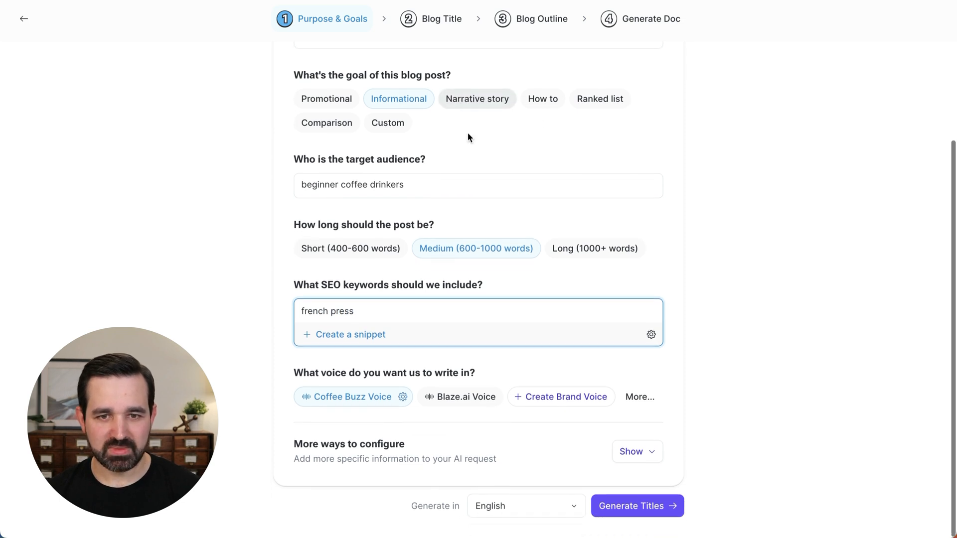
mouse_move(365, 397)
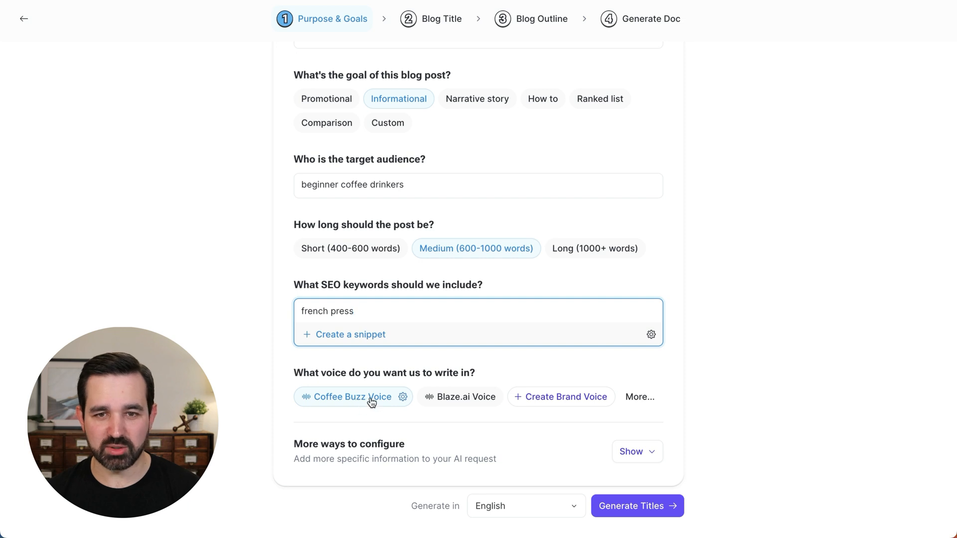
mouse_move(561, 397)
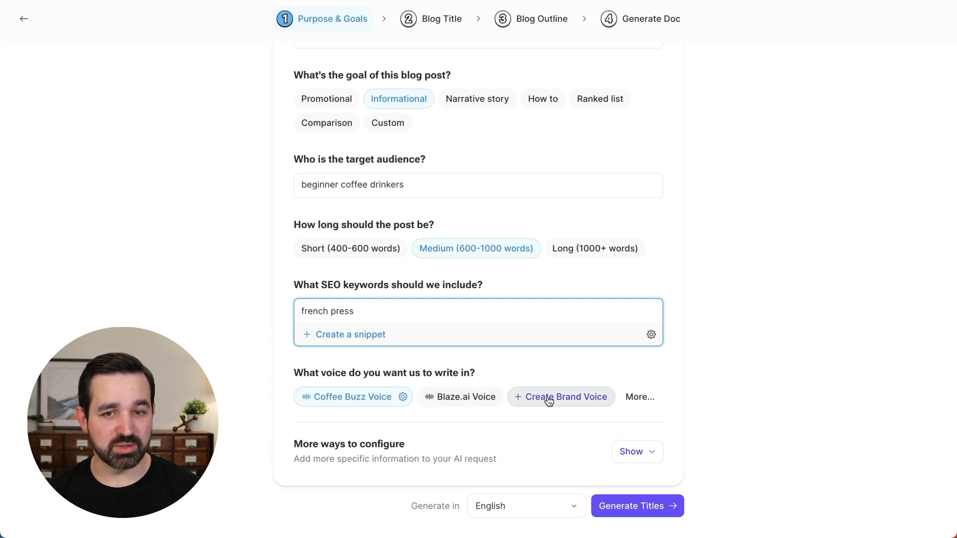
click(637, 506)
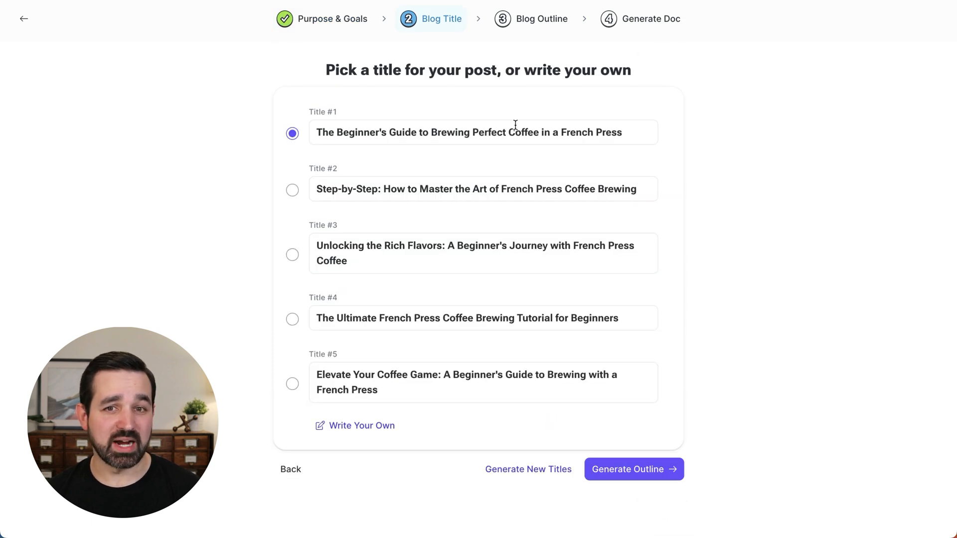
mouse_move(489, 129)
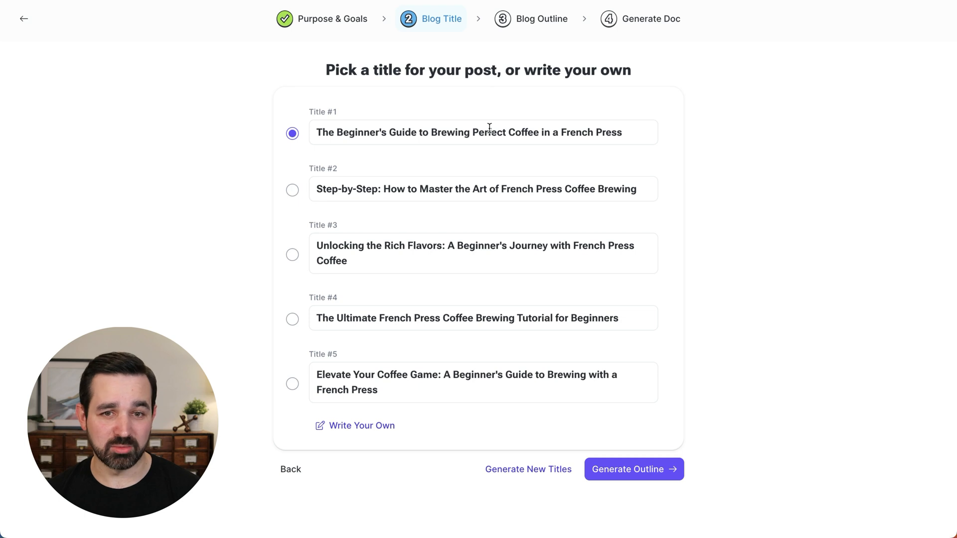
mouse_move(489, 183)
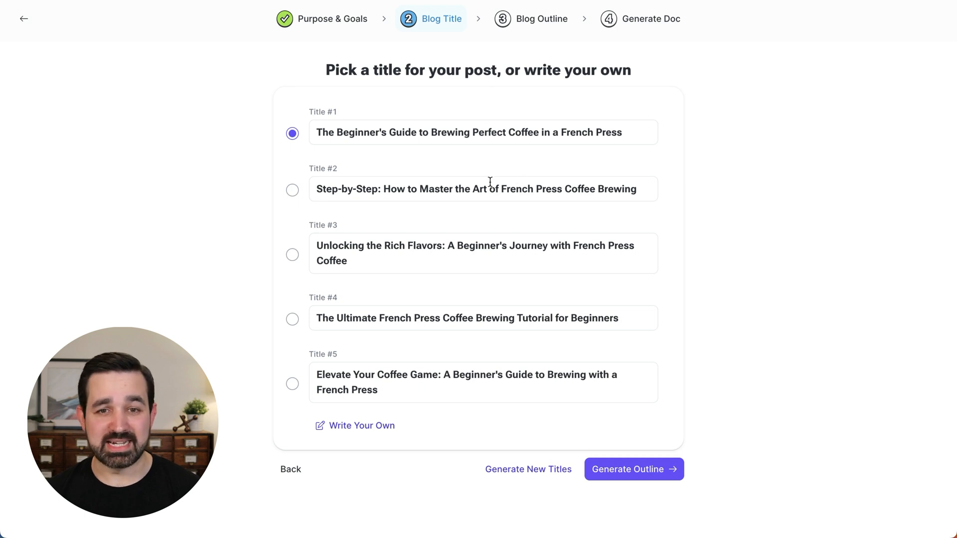
mouse_move(291, 255)
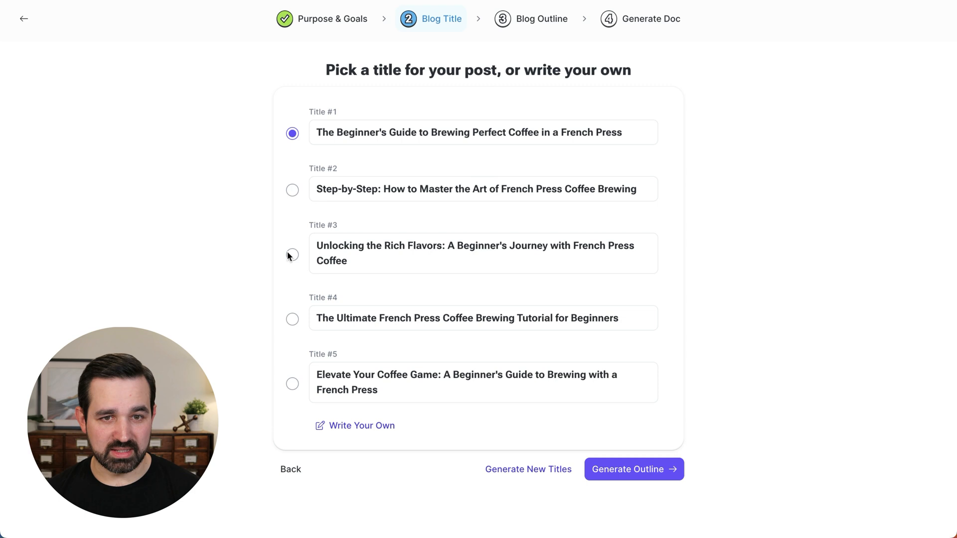
- Pick Title #3, 'Unlocking the Rich Flavors…', and generate its outline
click(633, 470)
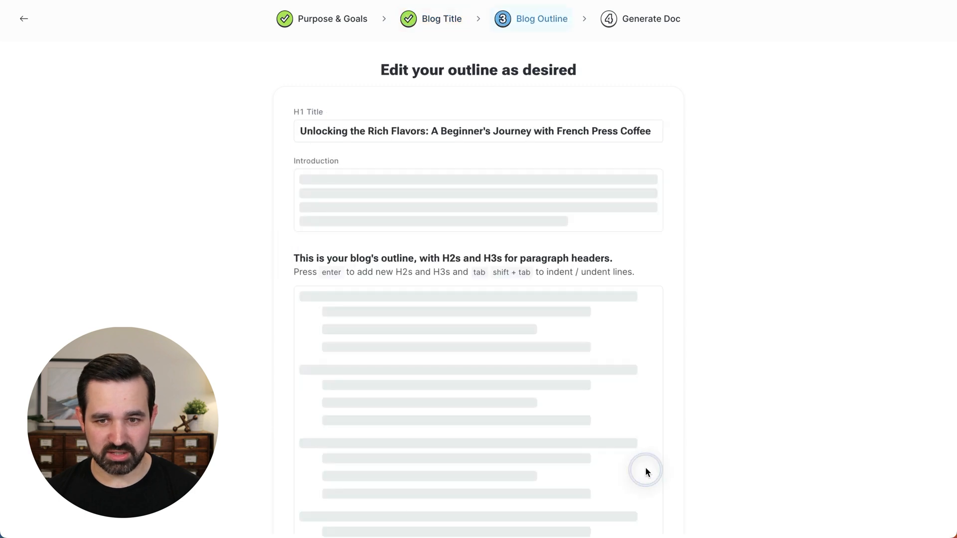
mouse_move(664, 271)
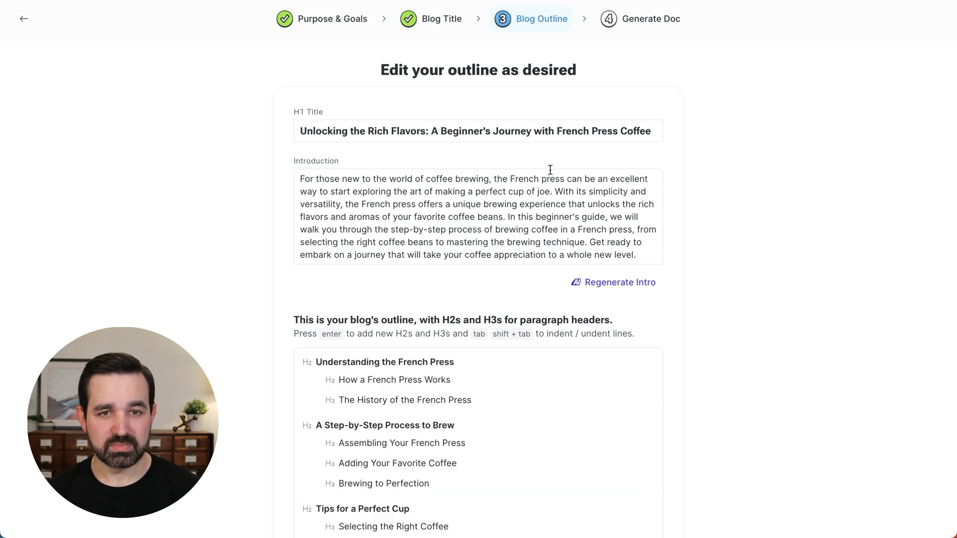
- Review the introduction and three-section outline, then generate the full post
scroll(down, 3)
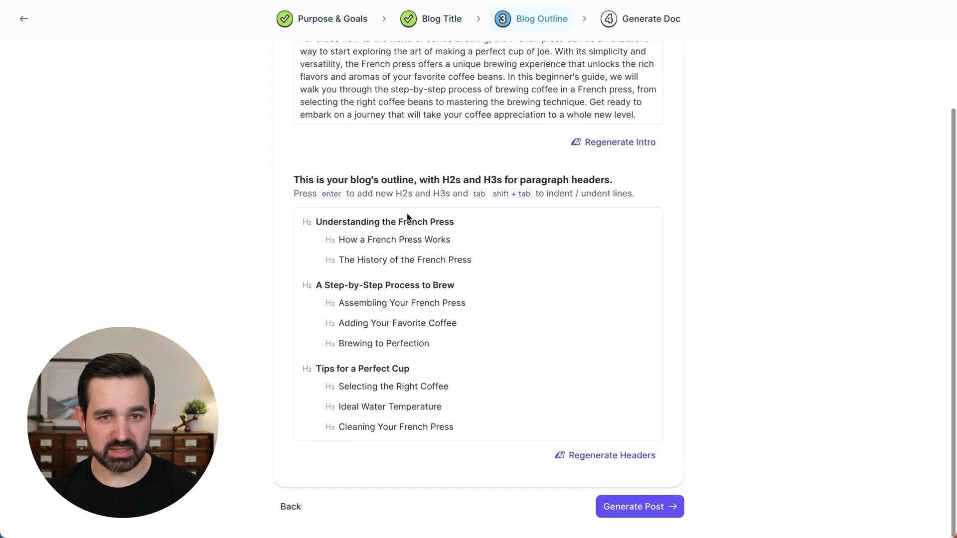
mouse_move(365, 282)
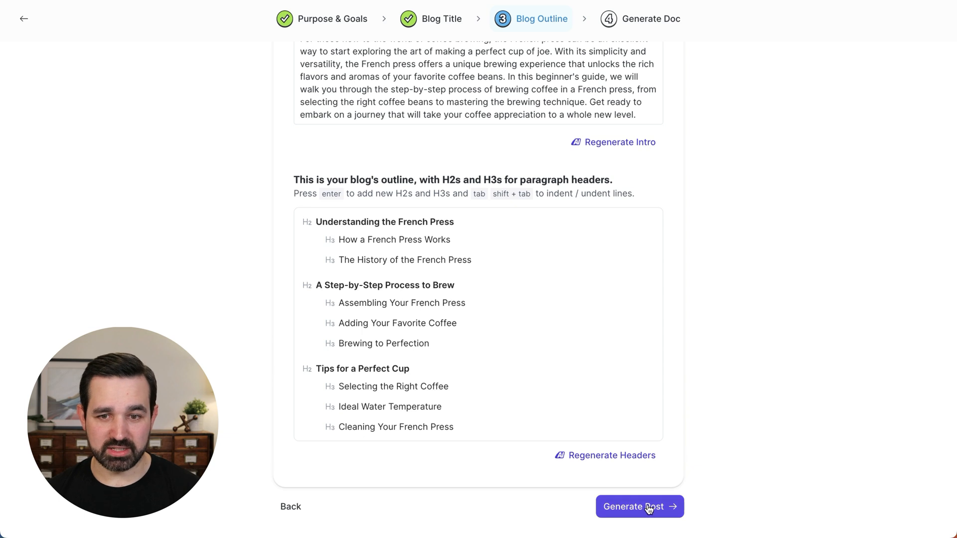
click(639, 507)
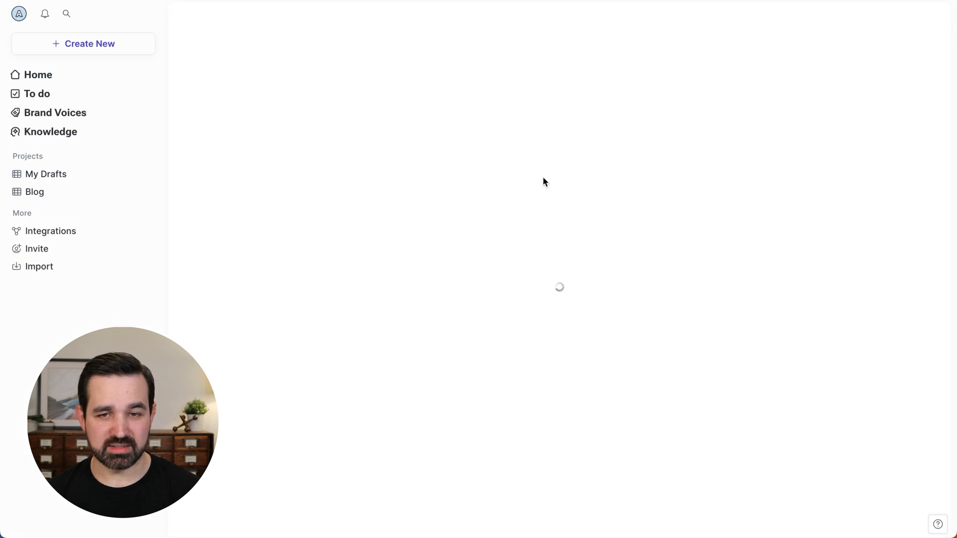
- Scroll through the editor while the full French press post finishes generating
click(34, 192)
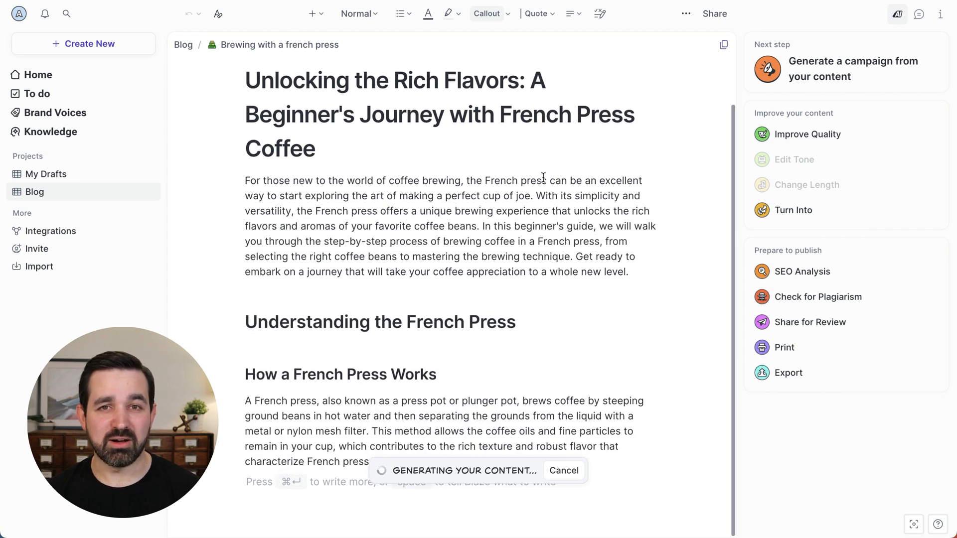
scroll(down, 3)
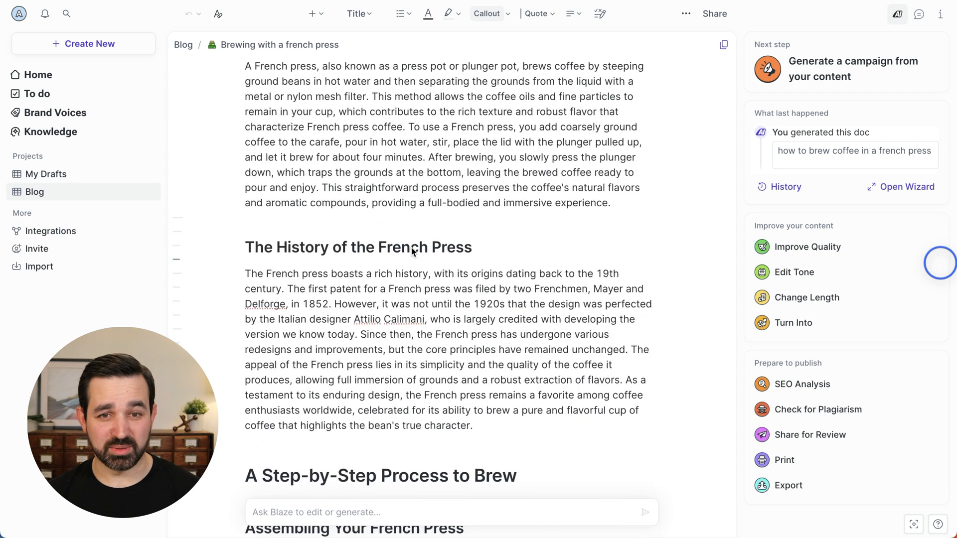
- Show the 'Ask Blaze to edit or generate' prompt with length, tone and improve options
scroll(down, 3)
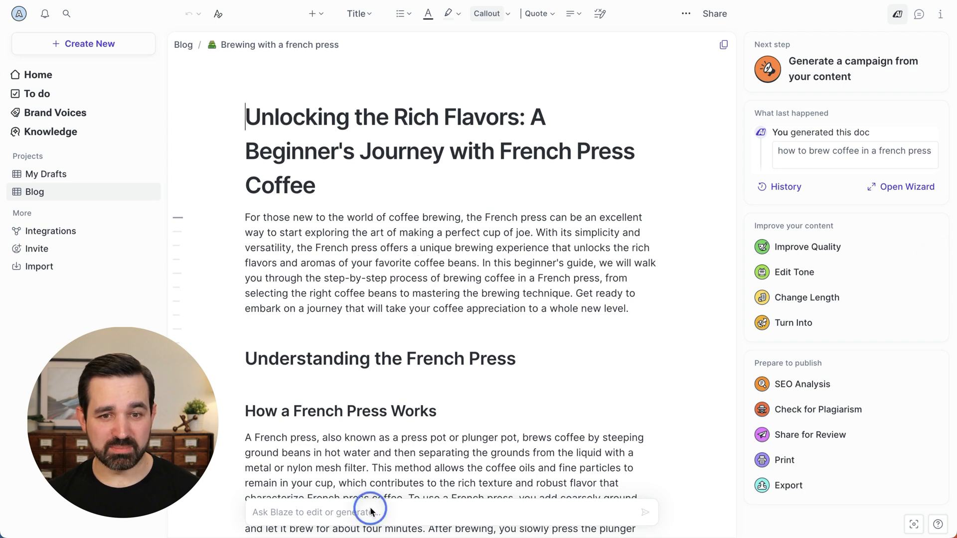
click(369, 511)
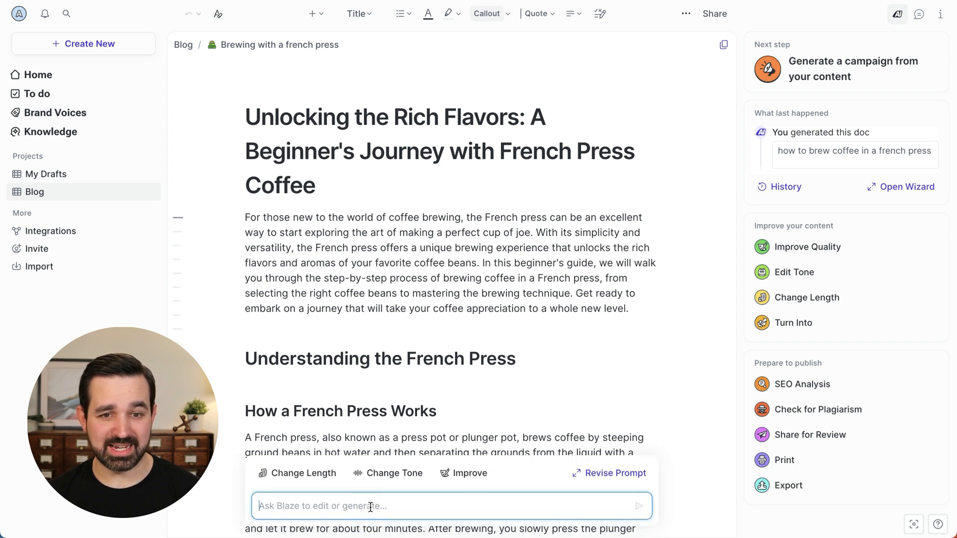